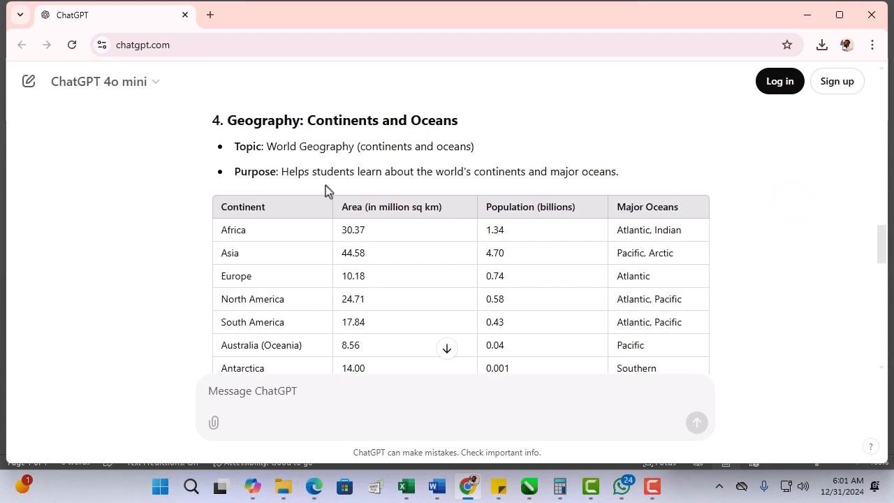
Select the whole ChatGPT continents table from the header row through Antarctica and copy it
scroll(down, 3)
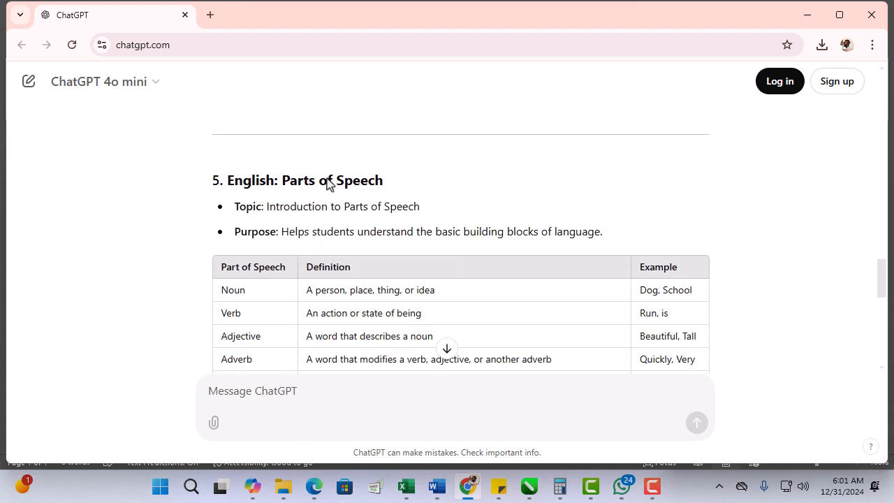
scroll(down, 3)
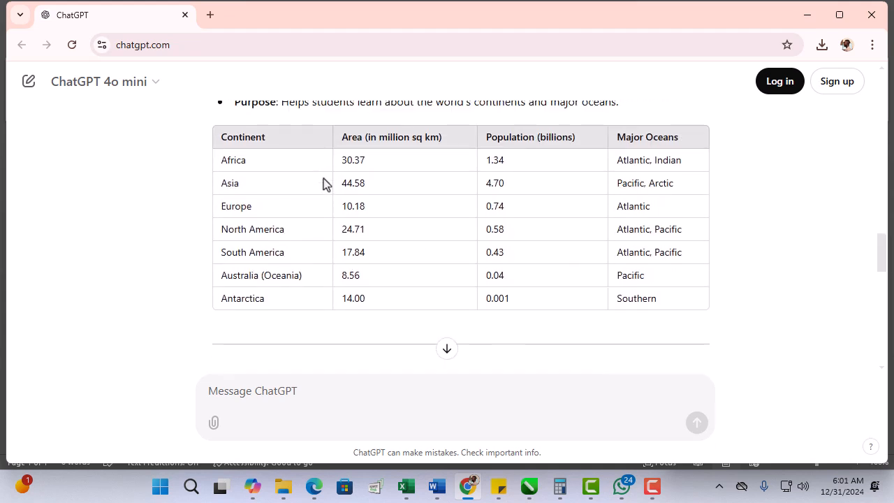
mouse_move(321, 179)
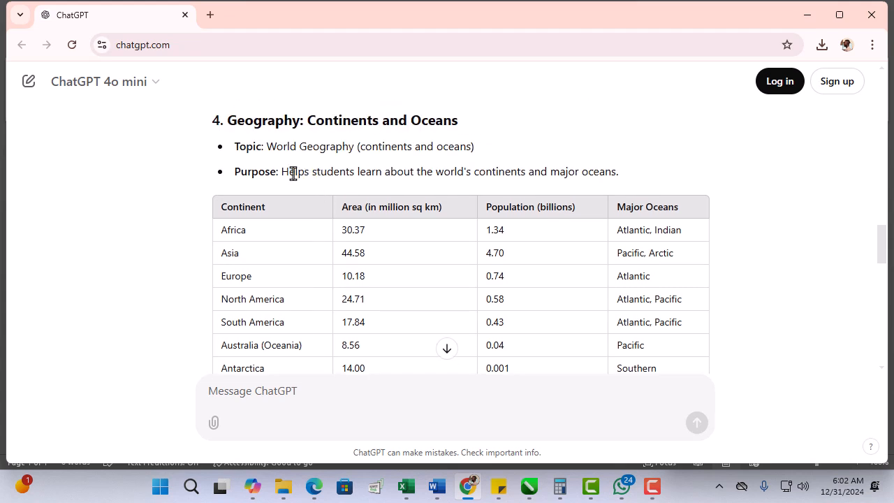
double_click(243, 207)
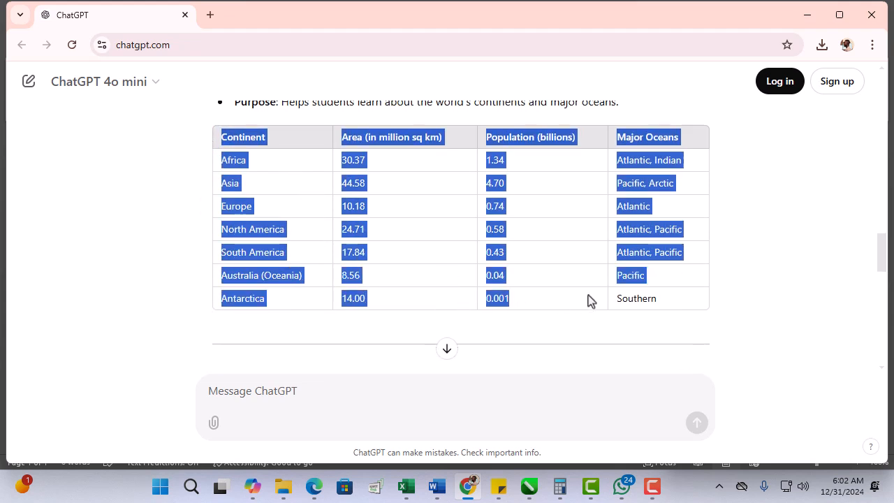
right_click(636, 274)
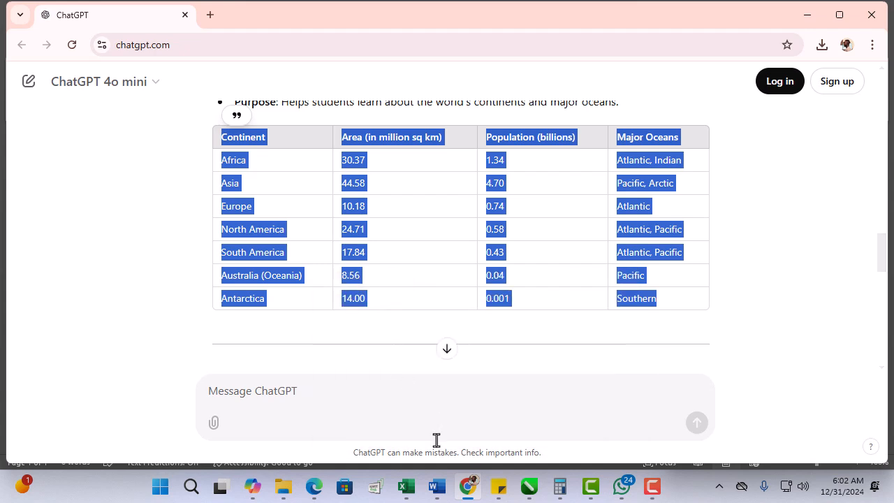
Paste the continents data into the blank Word document using Keep Text Only
click(436, 486)
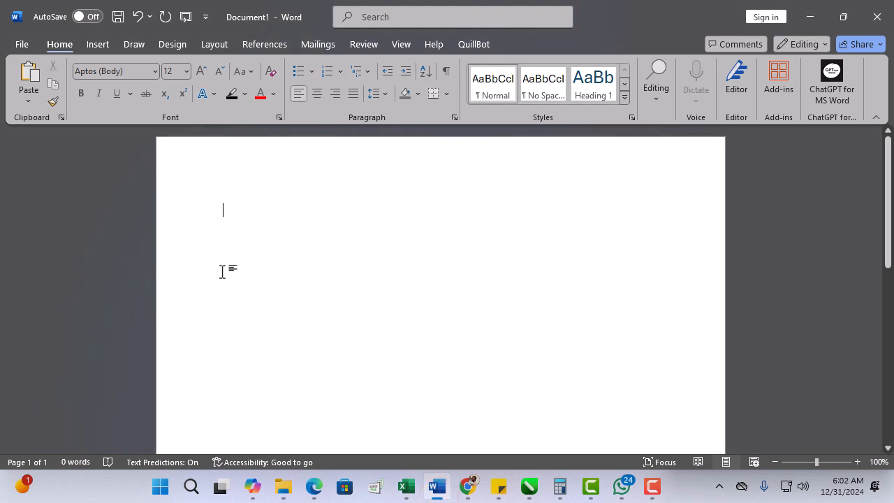
right_click(223, 209)
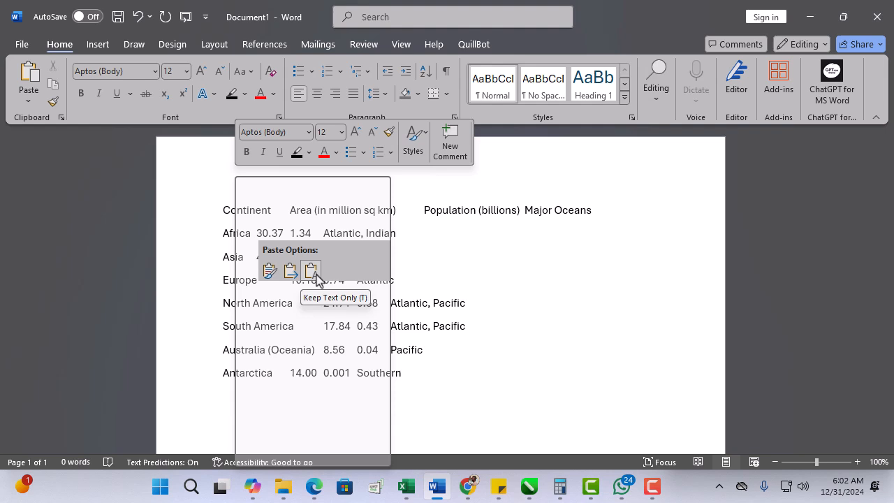
click(311, 271)
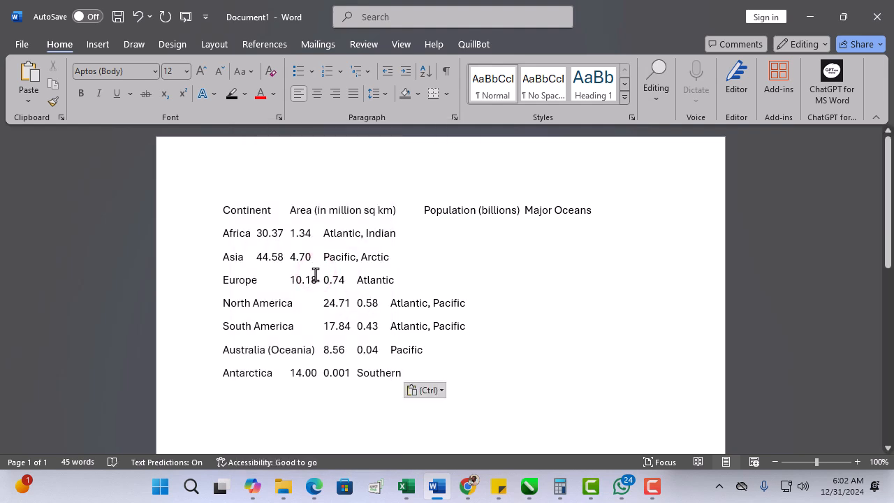
Convert all the pasted text into a 4-column, tab-separated table via Convert Text to Table
key(ctrl+a)
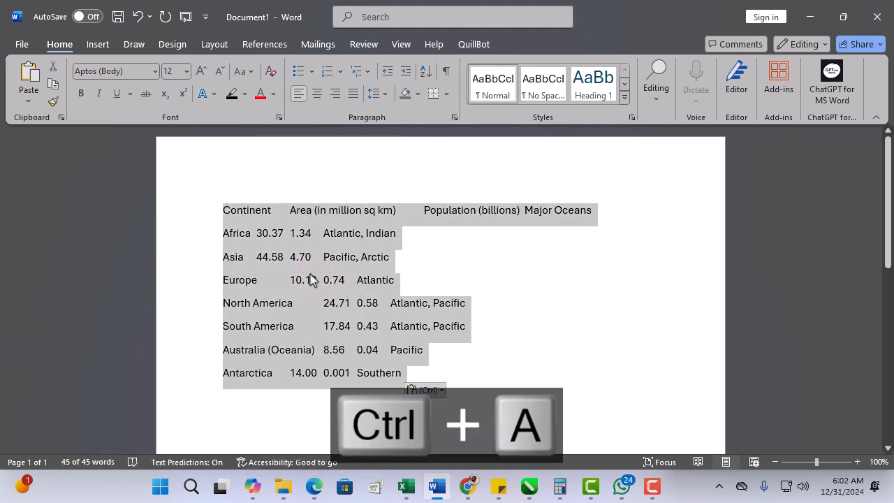
click(97, 44)
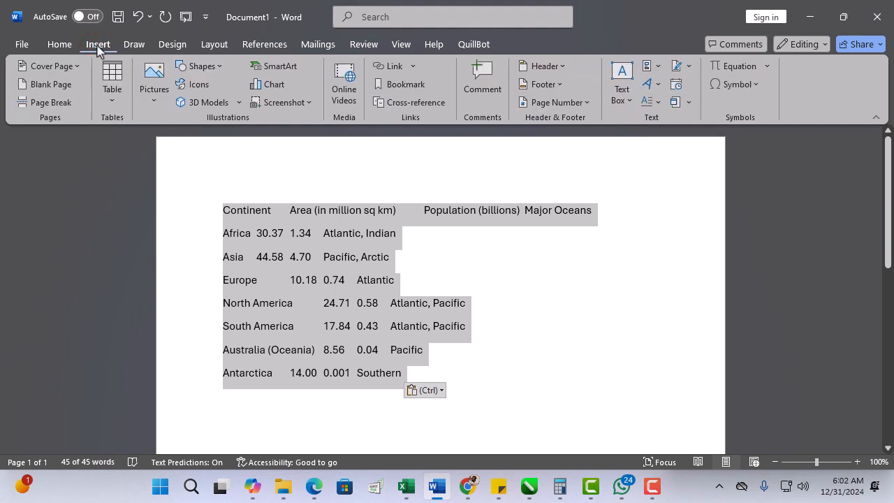
click(112, 80)
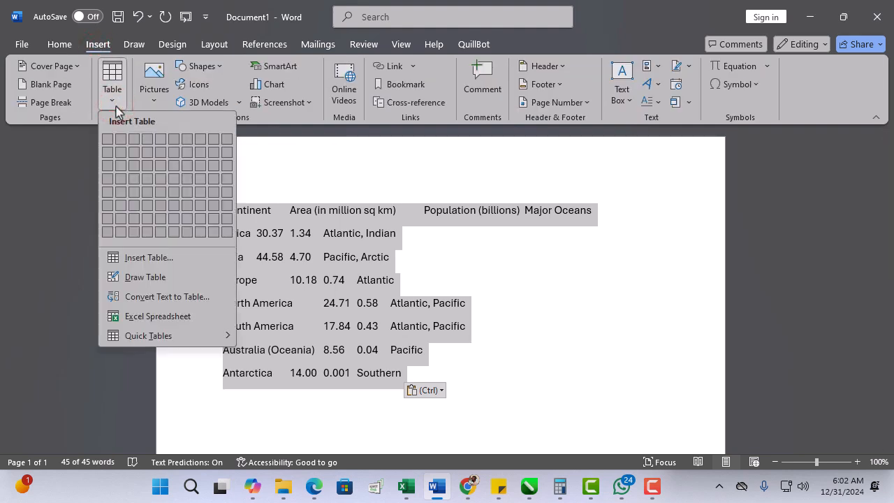
click(167, 296)
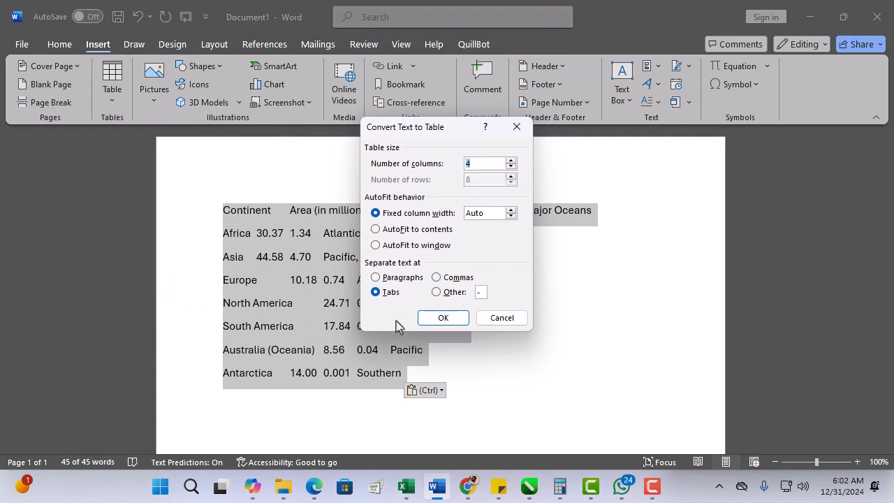
click(443, 317)
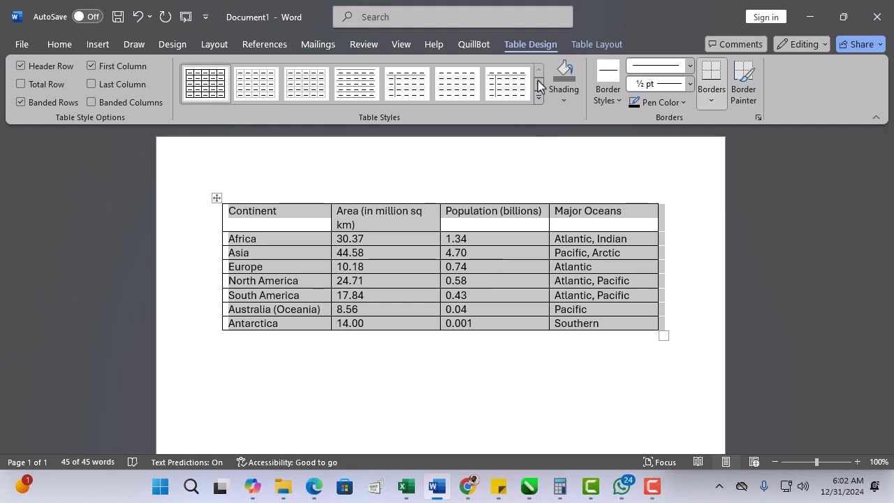
Apply Grid Table 4 - Accent 4 from the Table Styles gallery and dismiss the warning
click(538, 98)
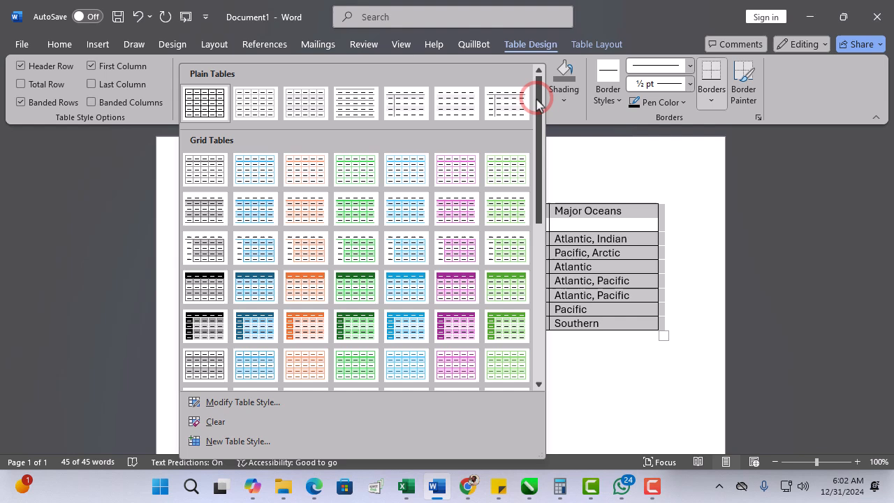
mouse_move(406, 288)
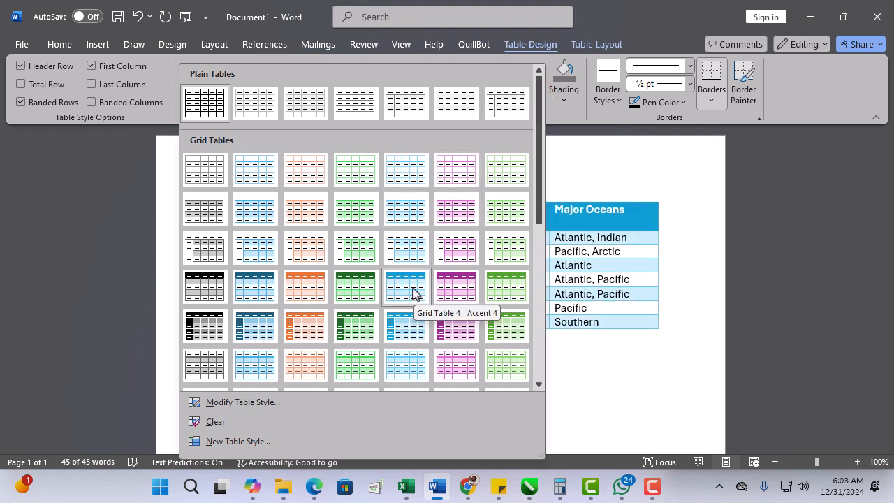
click(405, 287)
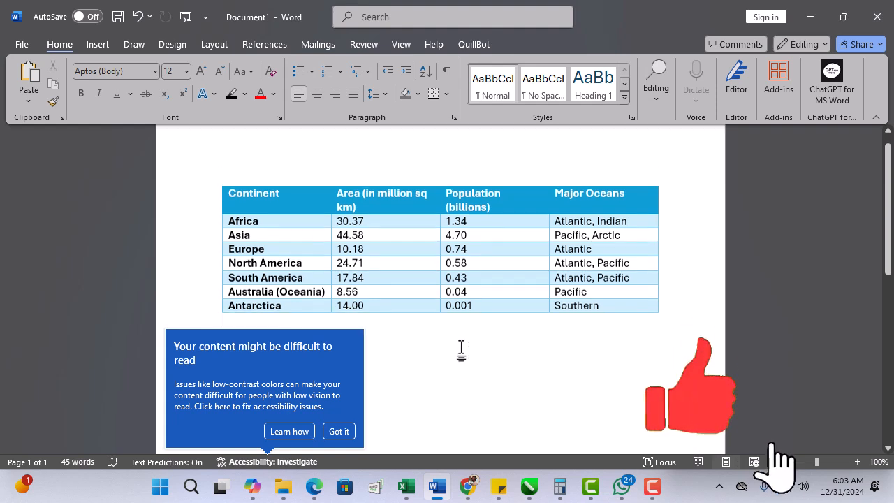
click(338, 431)
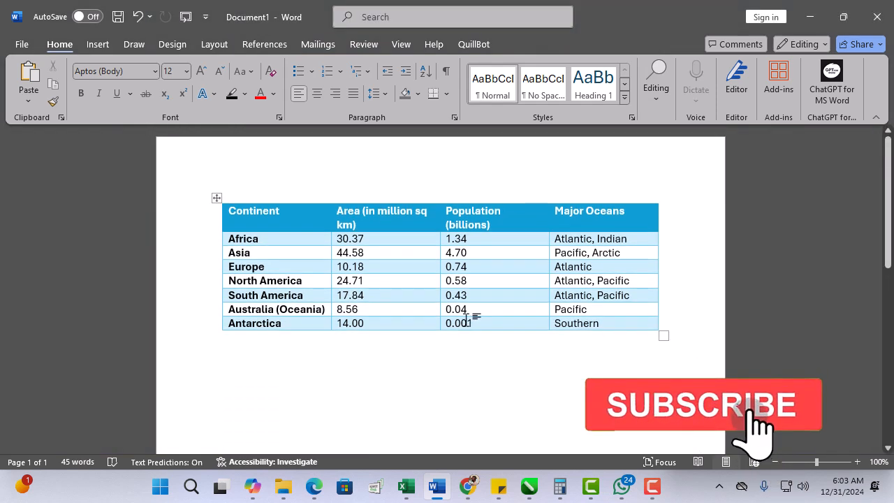